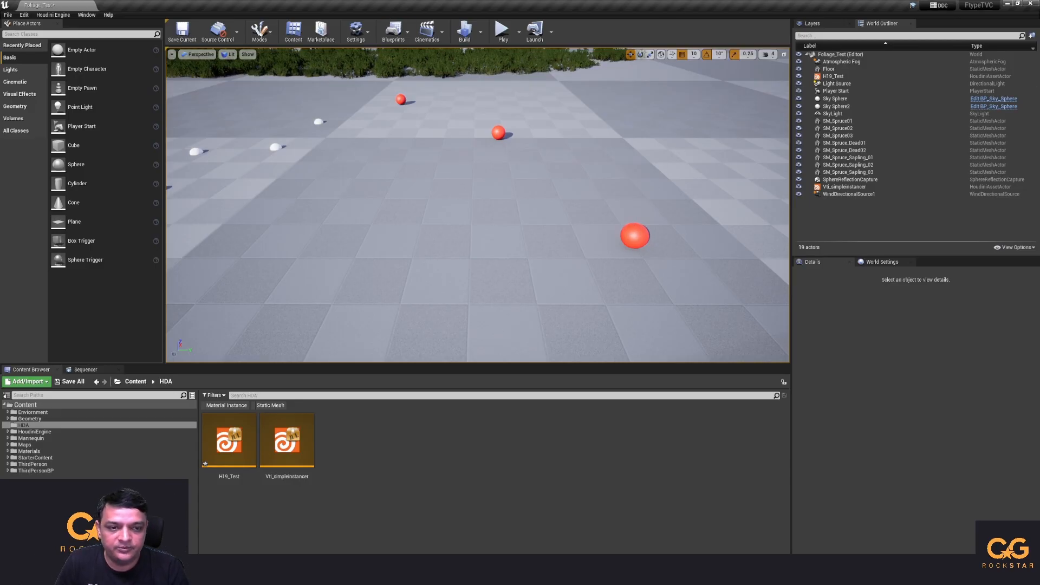
- Select VS_simpleinstancer in the World Outliner to show its Houdini Engine details
click(845, 186)
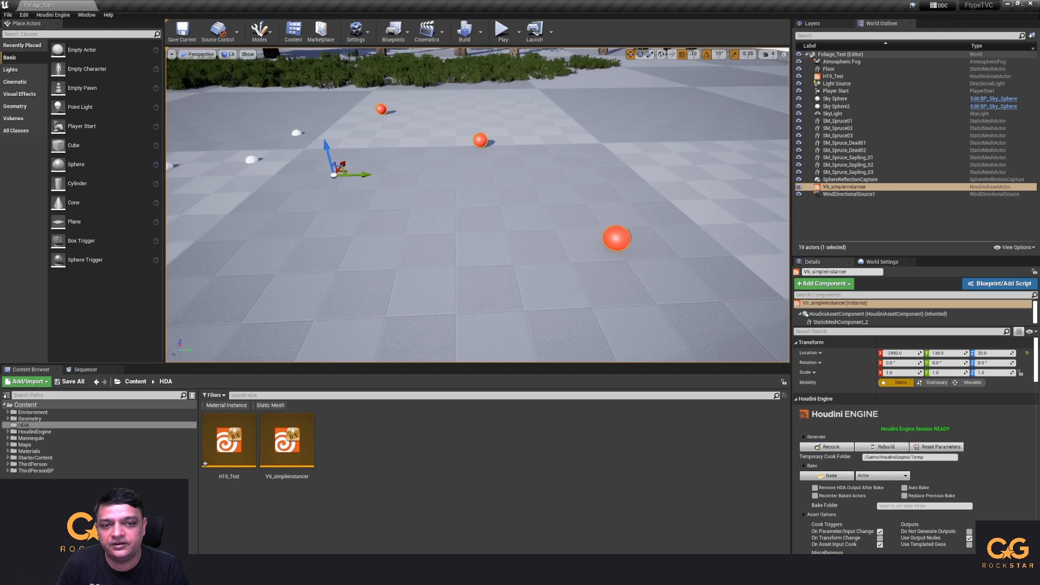
mouse_move(519, 155)
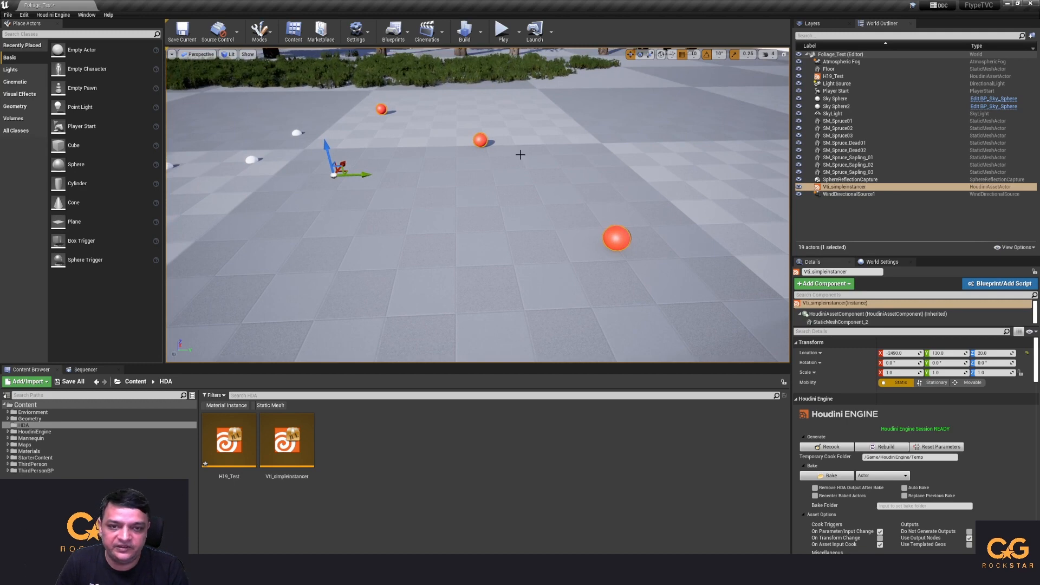
mouse_move(647, 256)
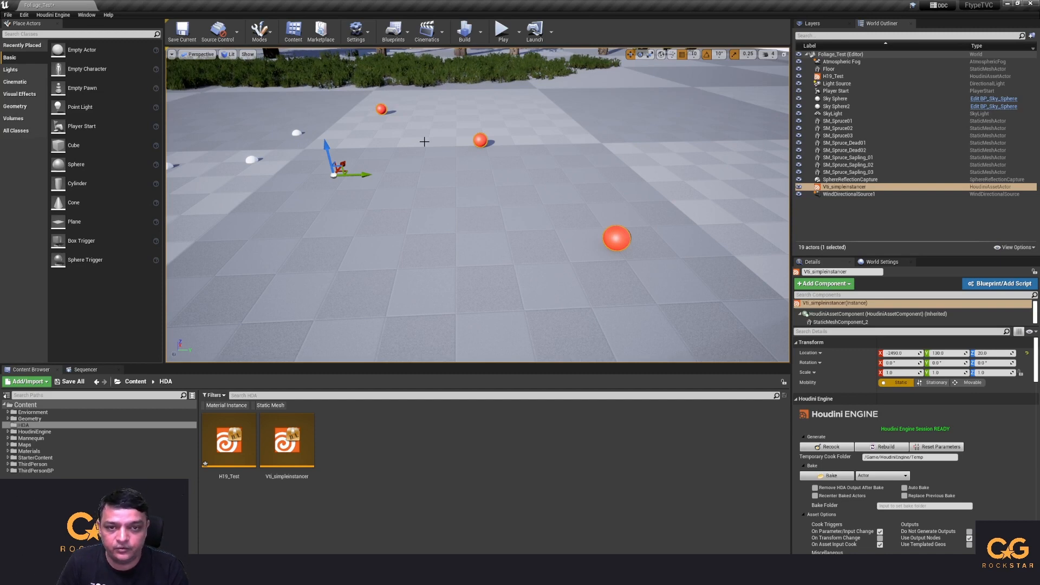
mouse_move(440, 177)
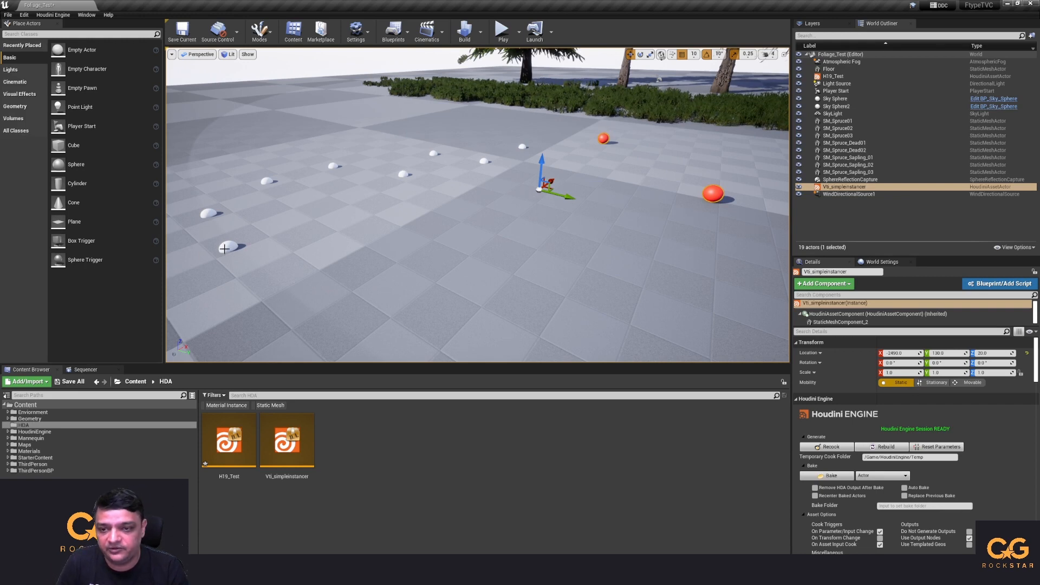
click(835, 76)
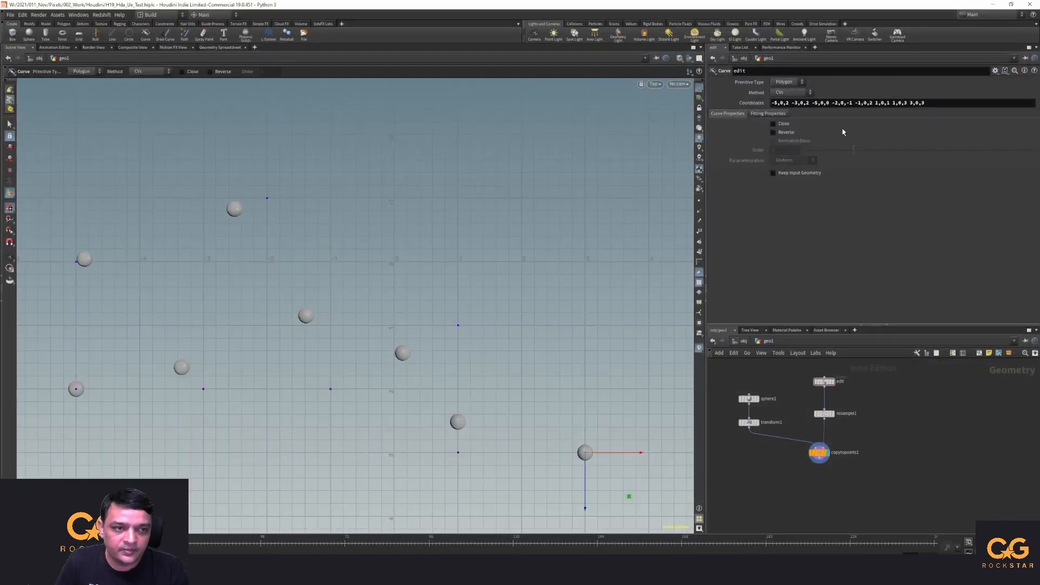
mouse_move(767, 362)
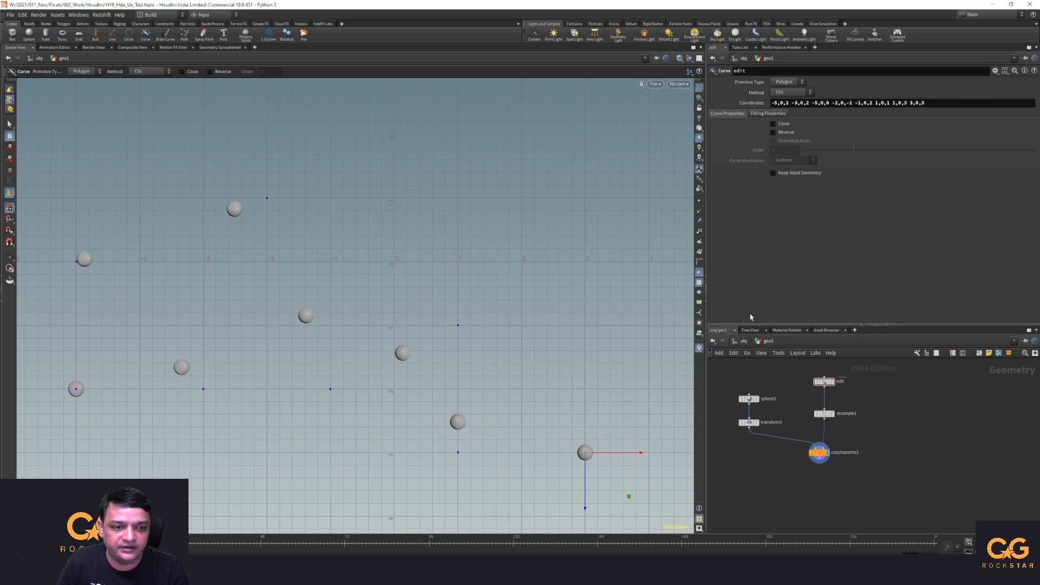
- Dive into the new empty geo2 Geometry object
click(713, 340)
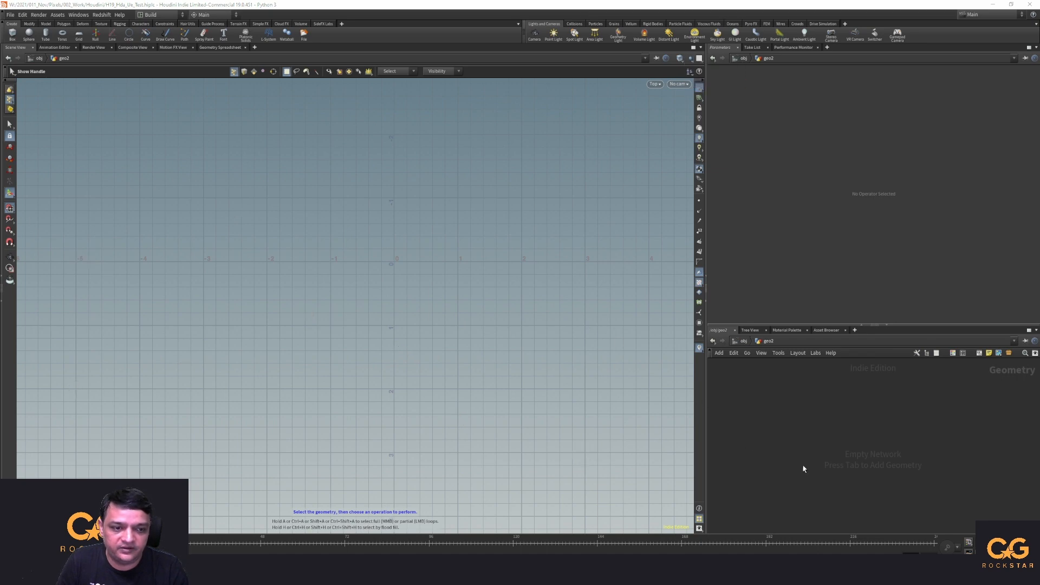
- Add a Curve SOP, draw Bézier points in the viewport and wire curve1 into resample1
key(Tab)
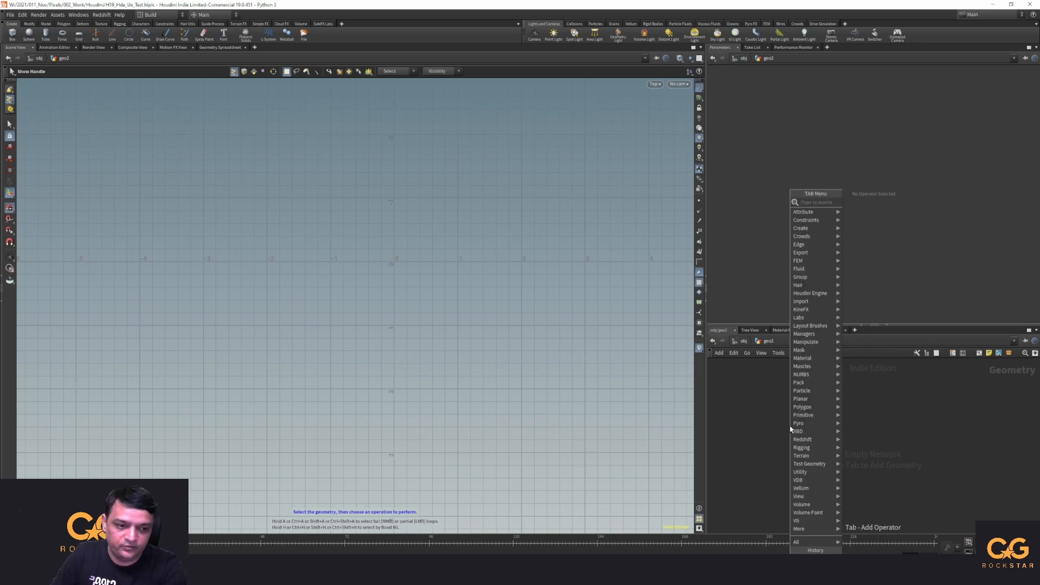
key(Escape)
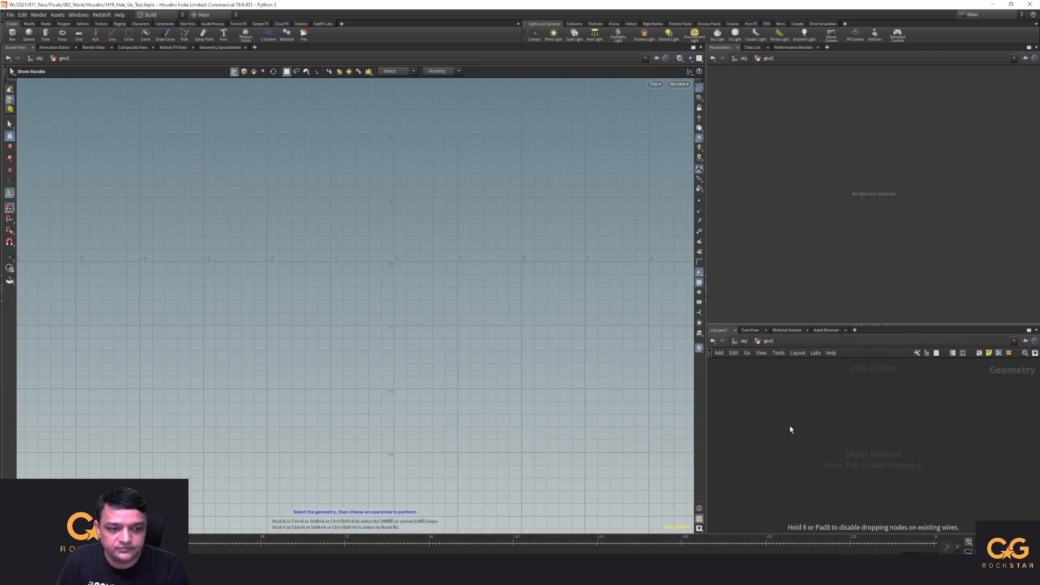
click(144, 38)
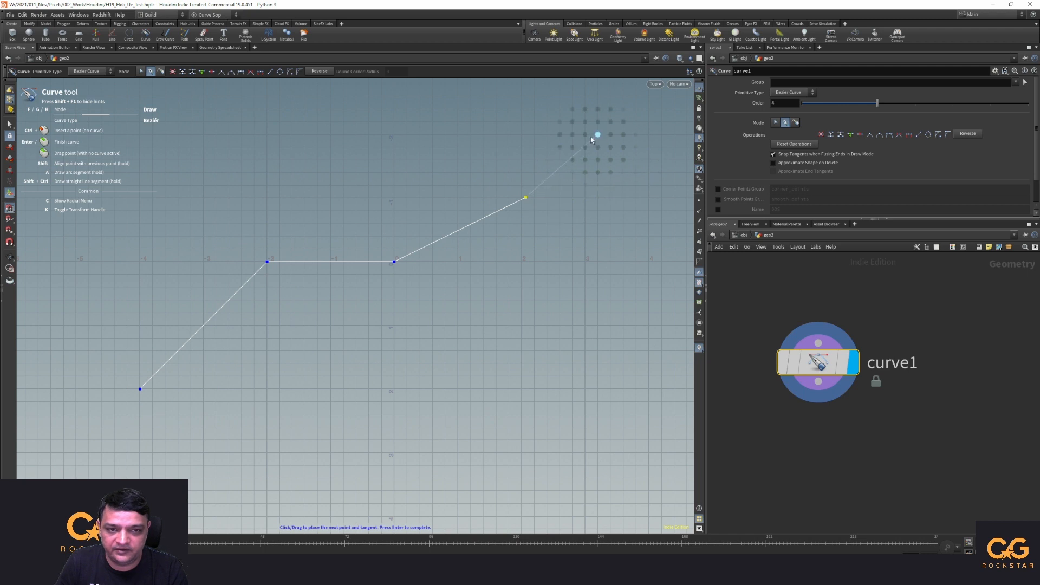
click(586, 133)
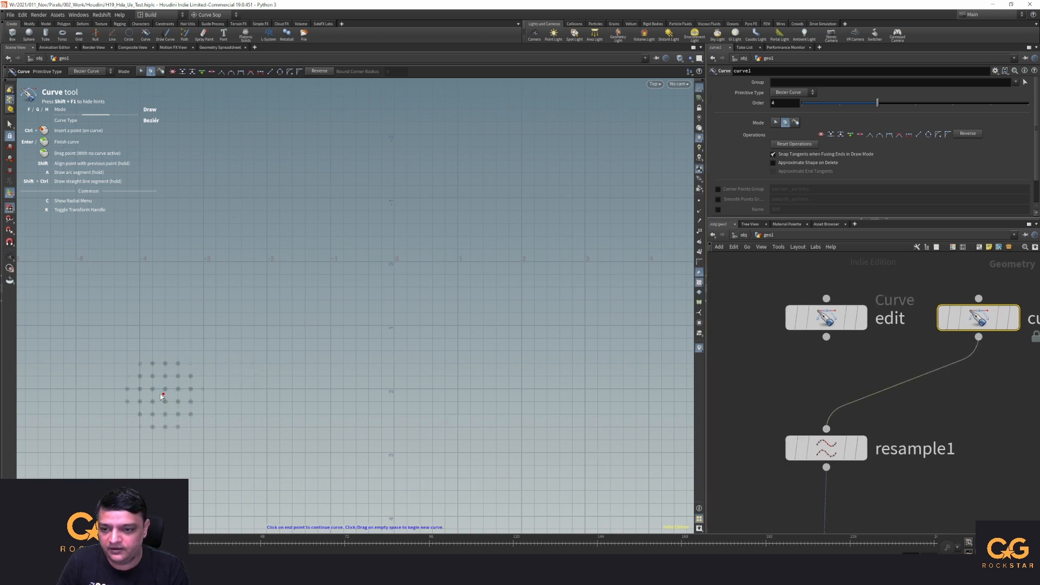
- Reconnect the edit curve to resample1 and save the geo1 node type definition
click(139, 389)
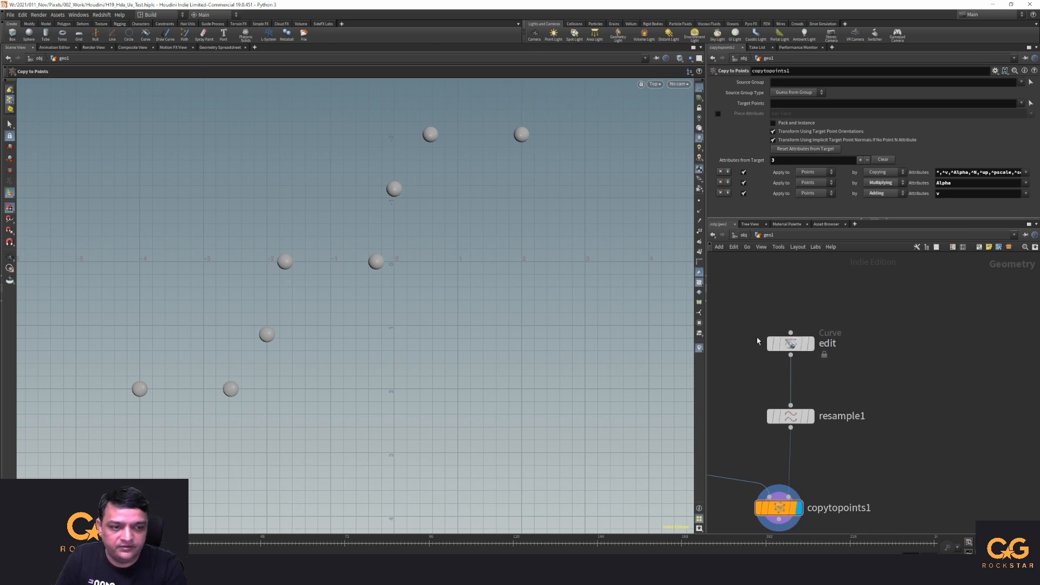
right_click(767, 234)
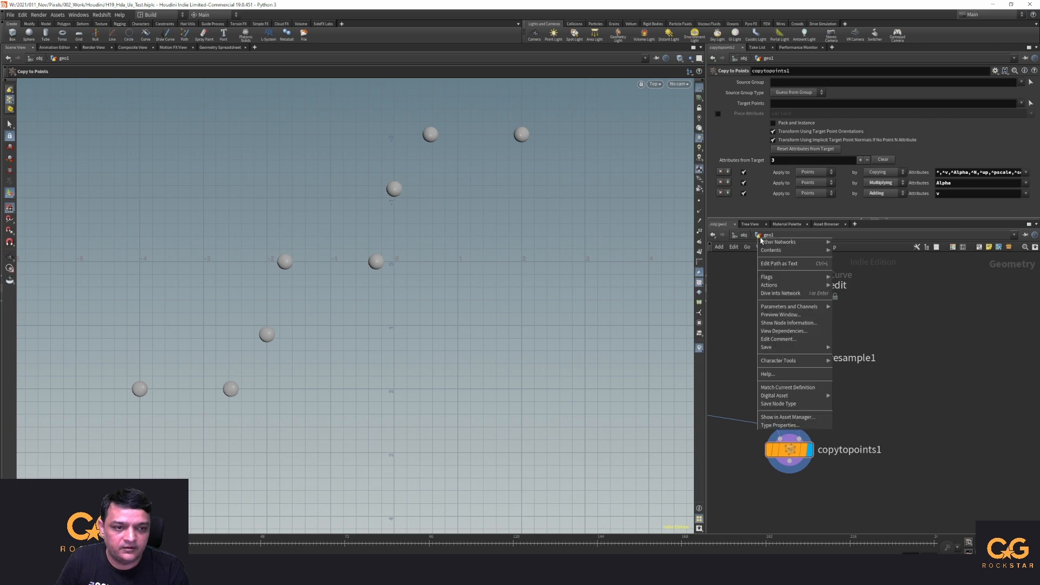
click(528, 456)
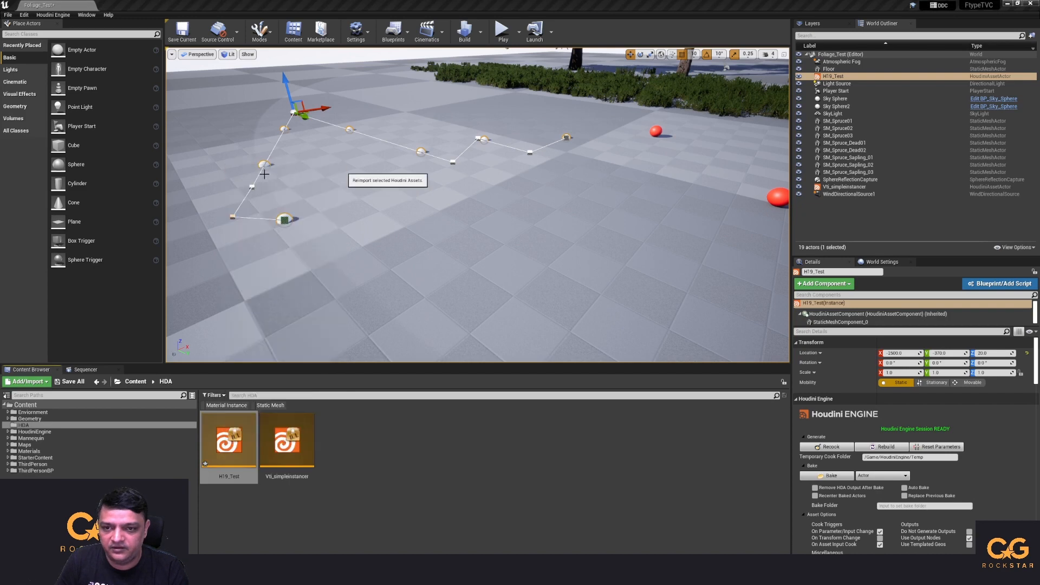
- Reimport H19_Test from the Content Browser so the instance shows the curve with spheres
click(229, 441)
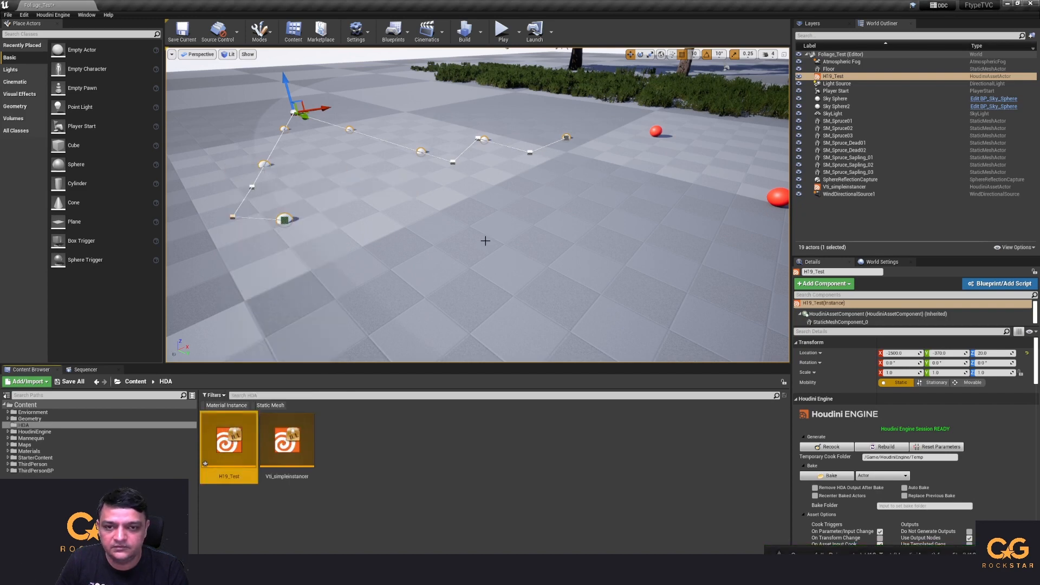
click(882, 447)
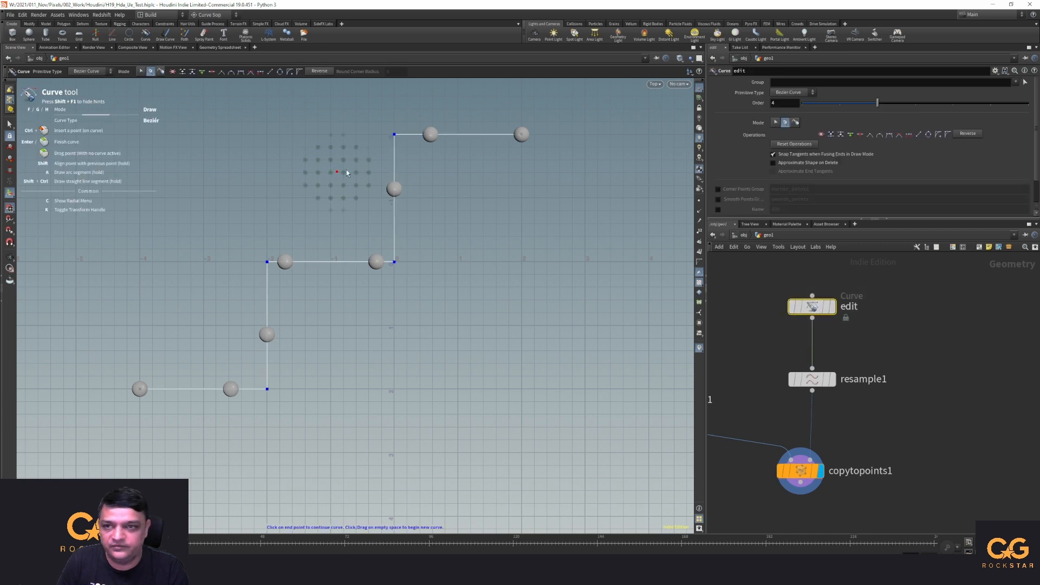
- Set Asset Definition Toolbar to Show Always in the Asset Manager Configuration
click(80, 15)
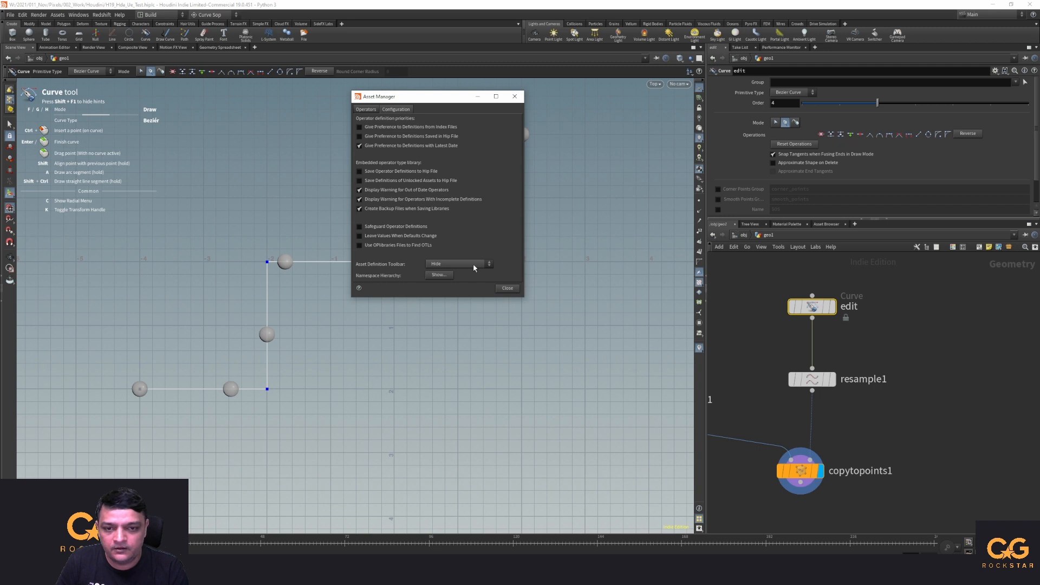
click(455, 263)
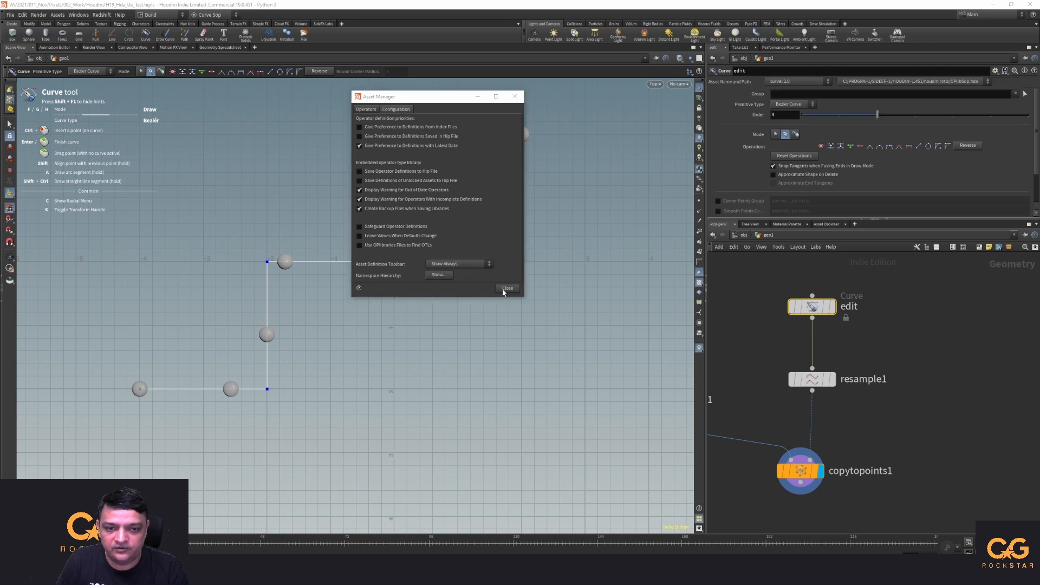
click(507, 289)
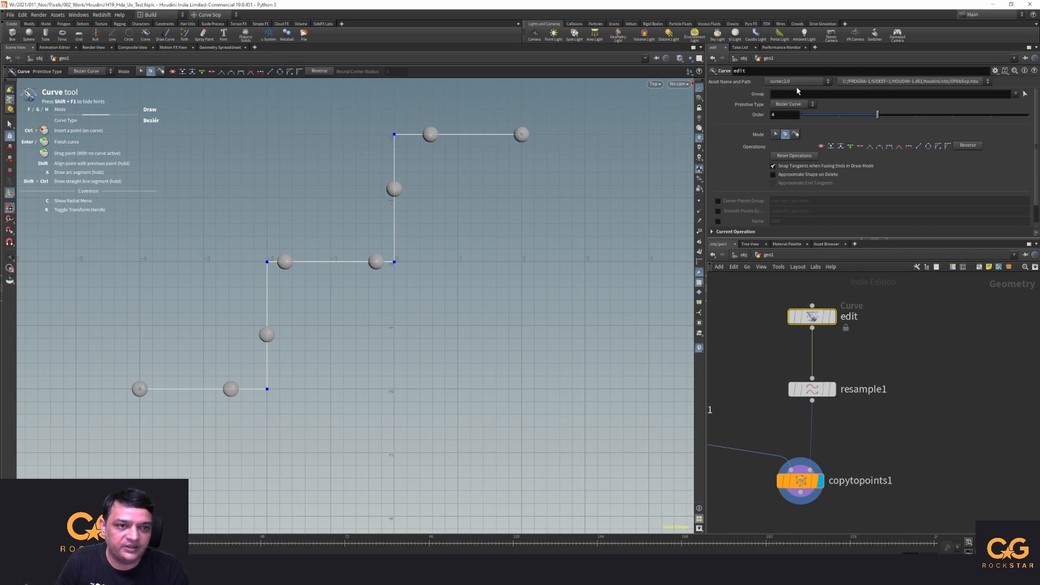
- Add a Curve node and switch its Asset Name to the old curve definition
click(796, 82)
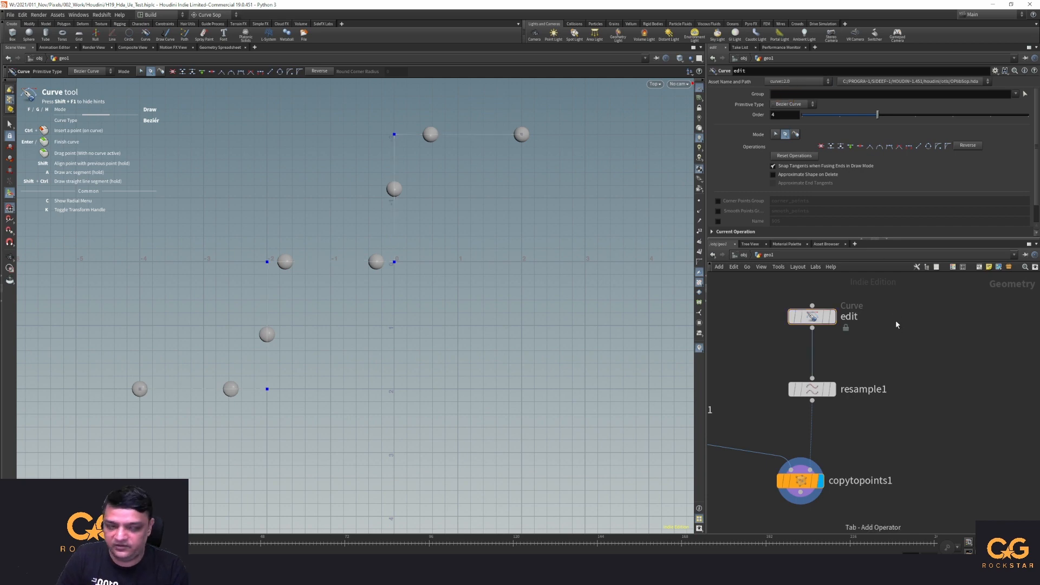
key(Tab)
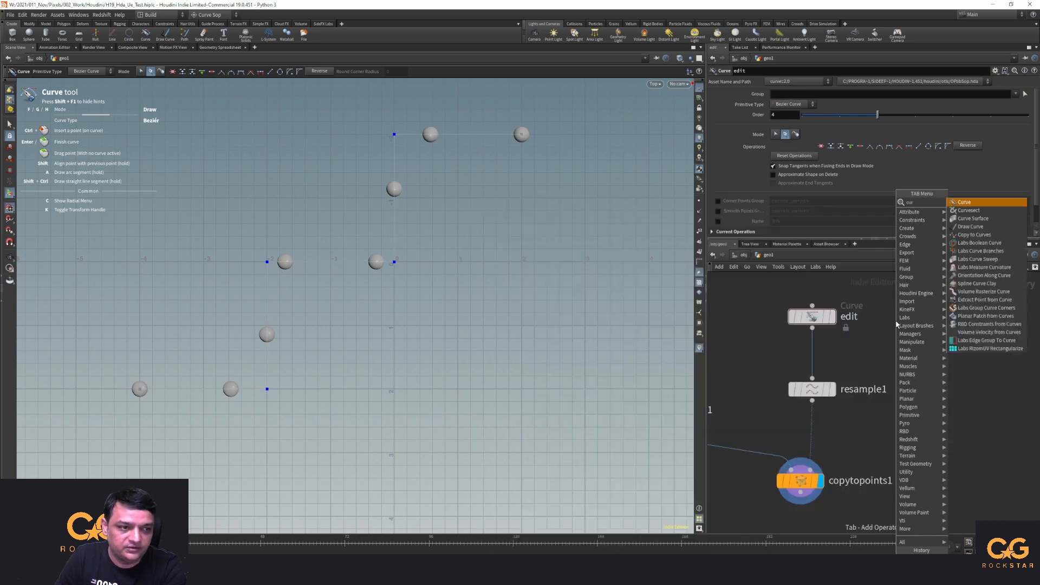
click(964, 202)
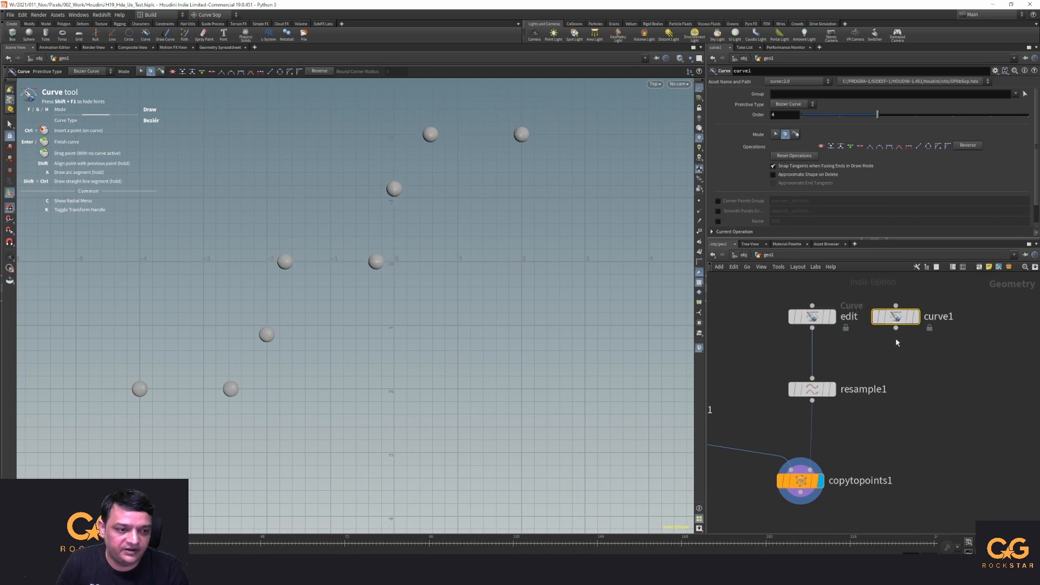
click(896, 316)
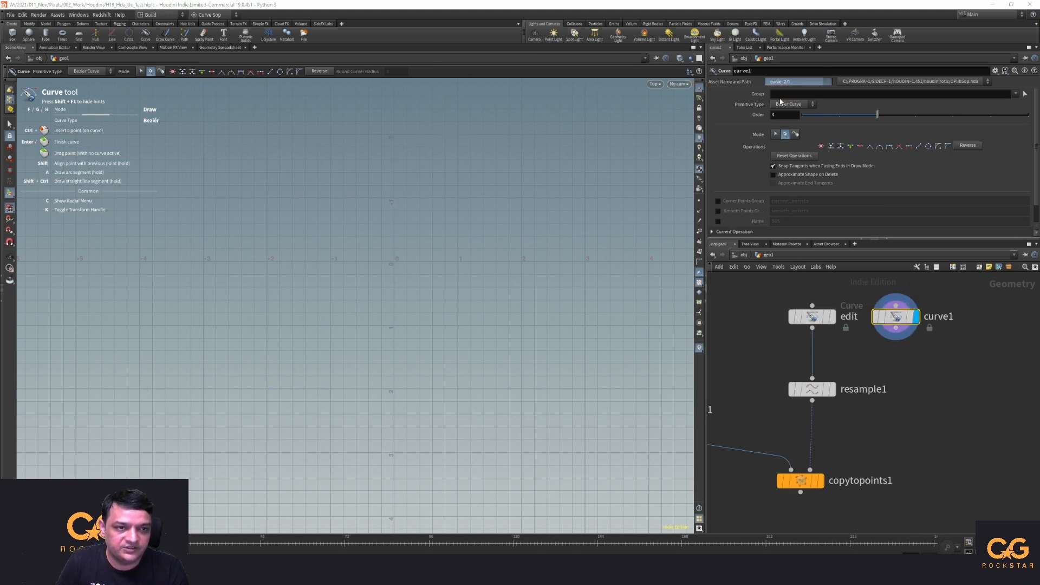
click(788, 104)
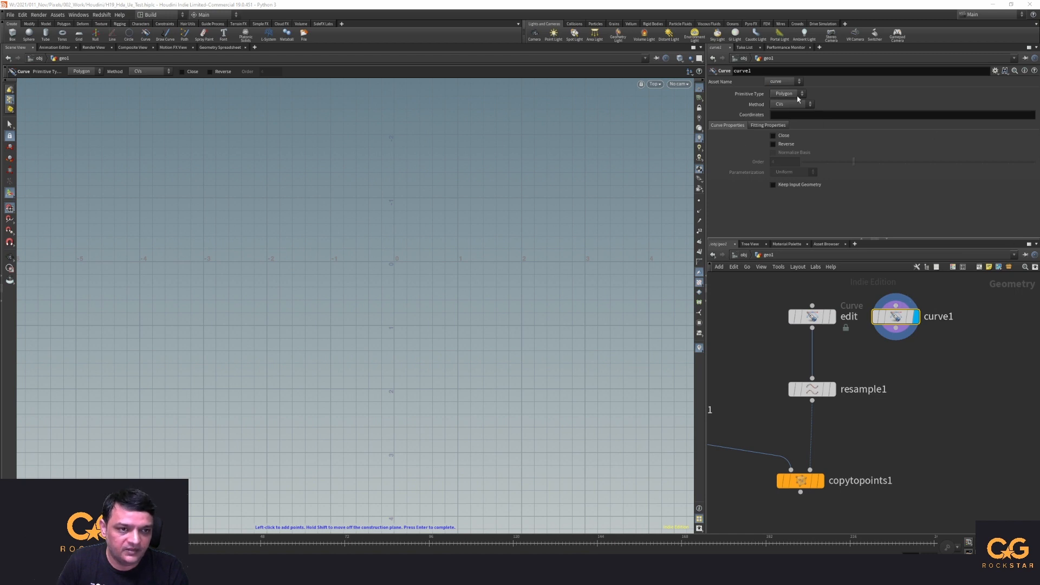
mouse_move(910, 335)
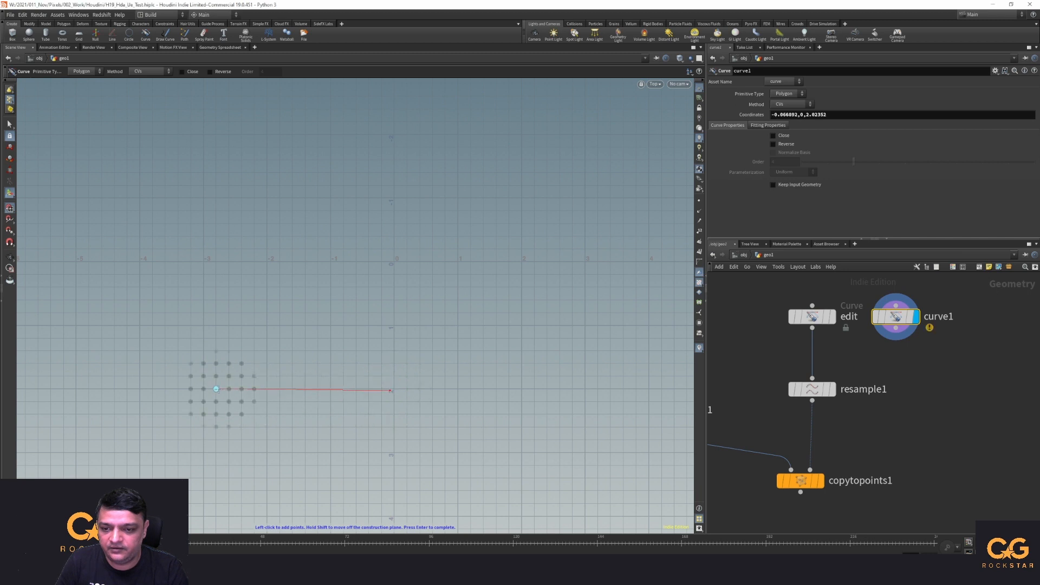
- Draw the stepped polygon curve, move curve1 above resample1 and rename it
click(204, 262)
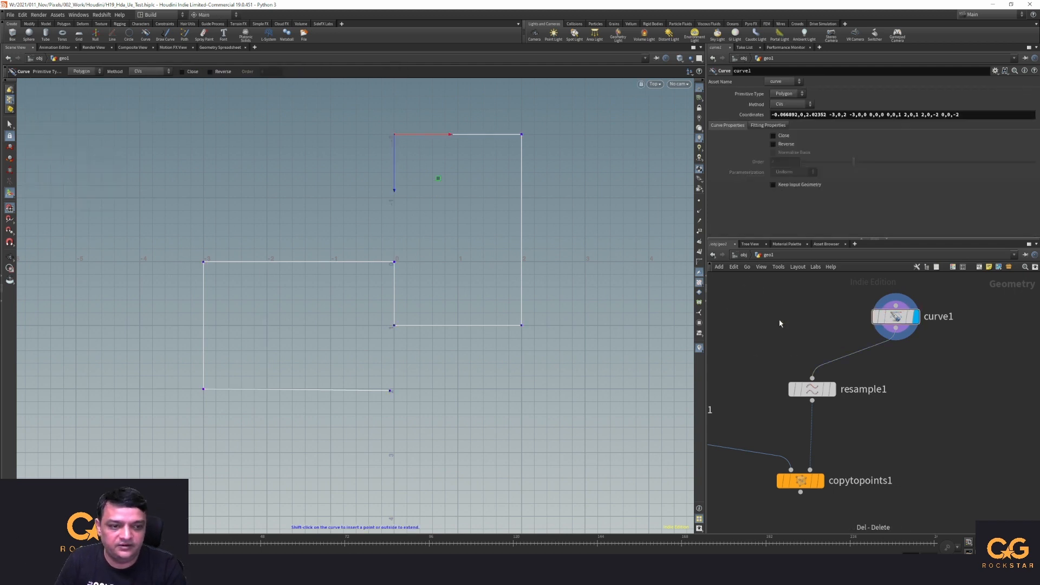
drag(896, 316, 800, 315)
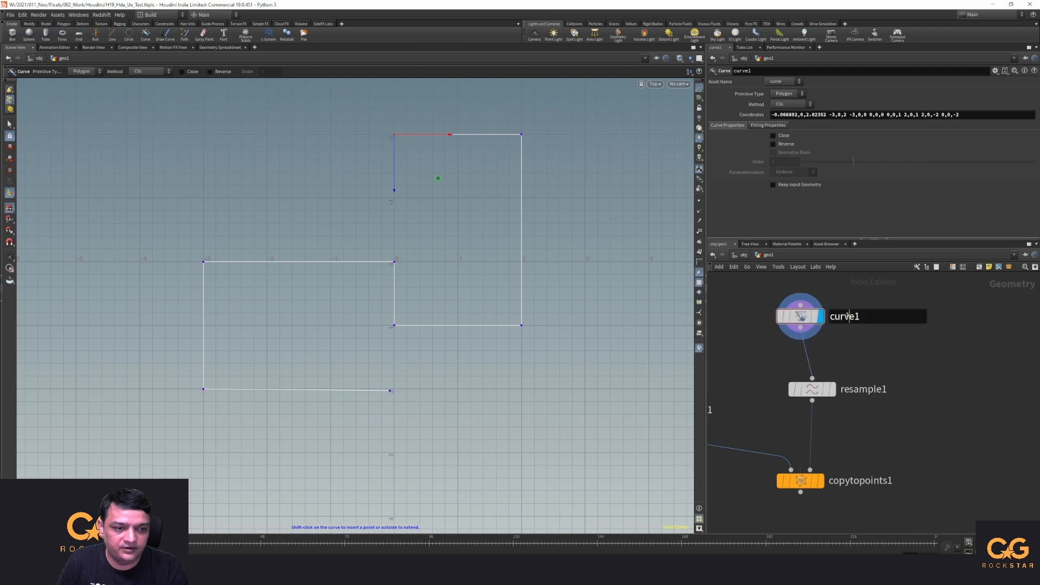
click(801, 316)
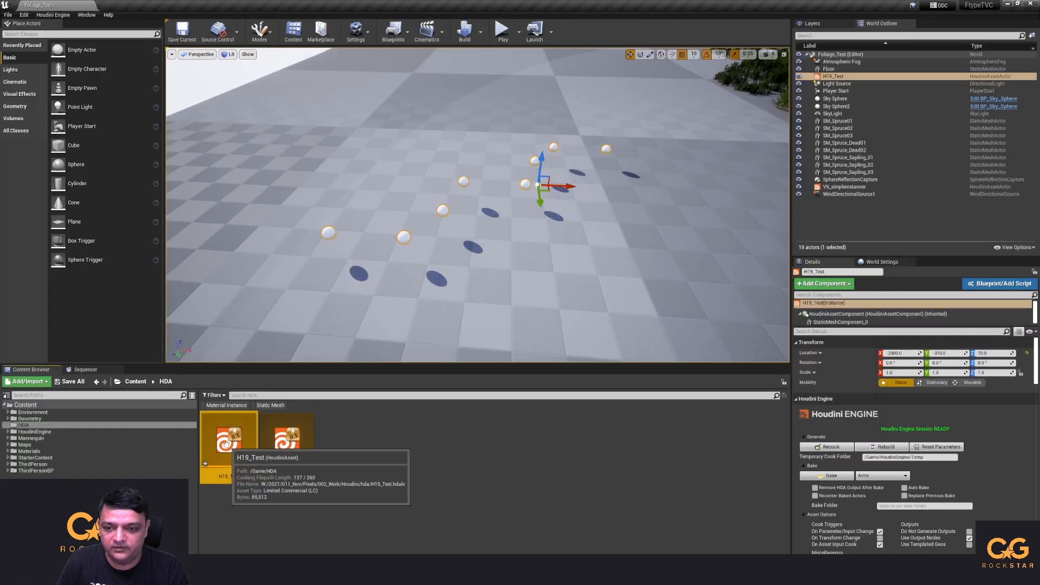
mouse_move(785, 334)
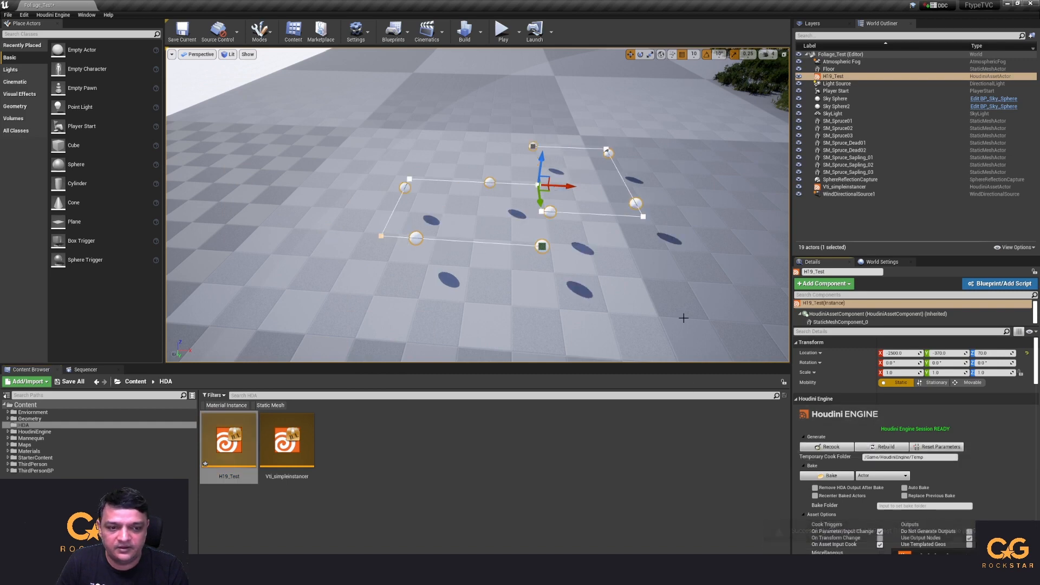
mouse_move(516, 175)
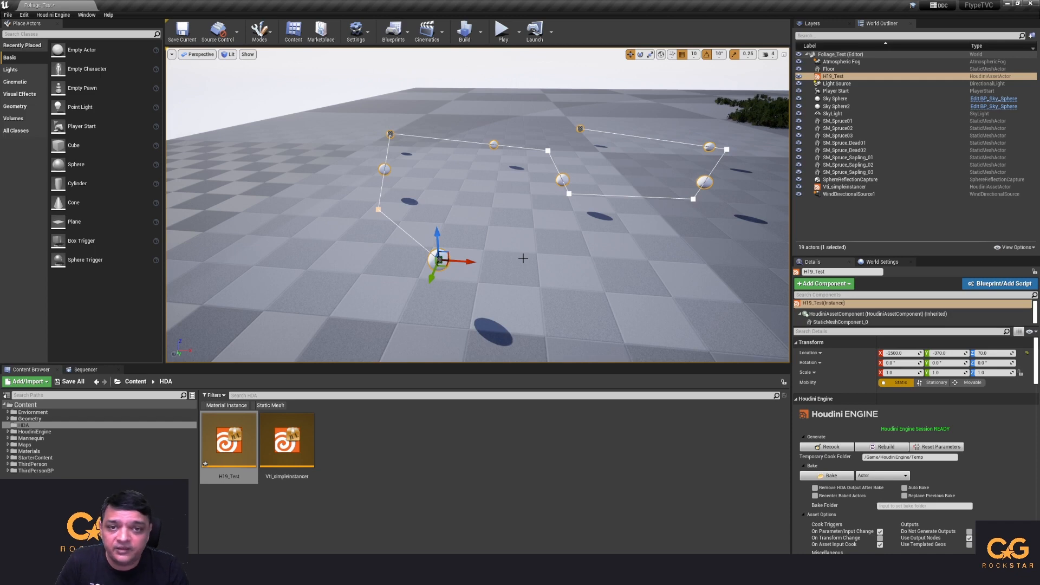
mouse_move(503, 273)
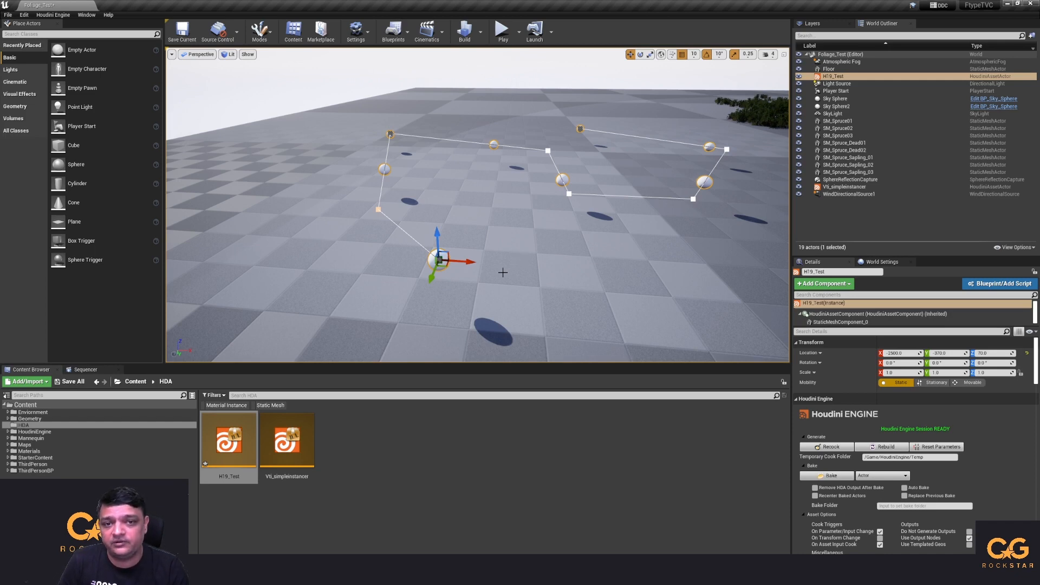